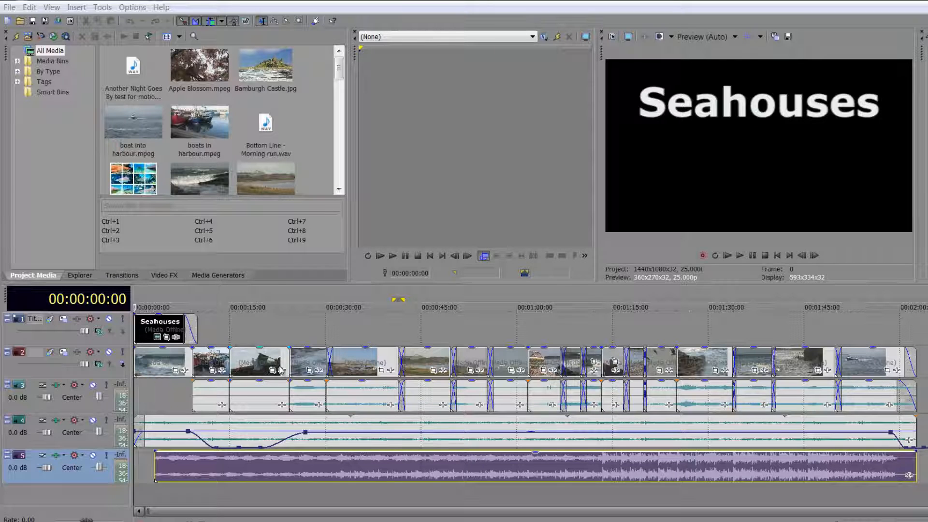
mouse_move(287, 366)
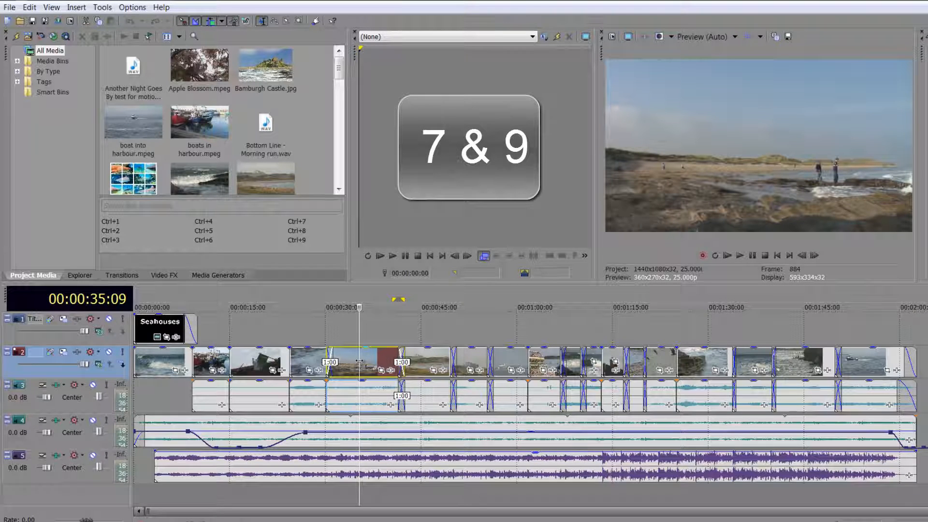
click(327, 307)
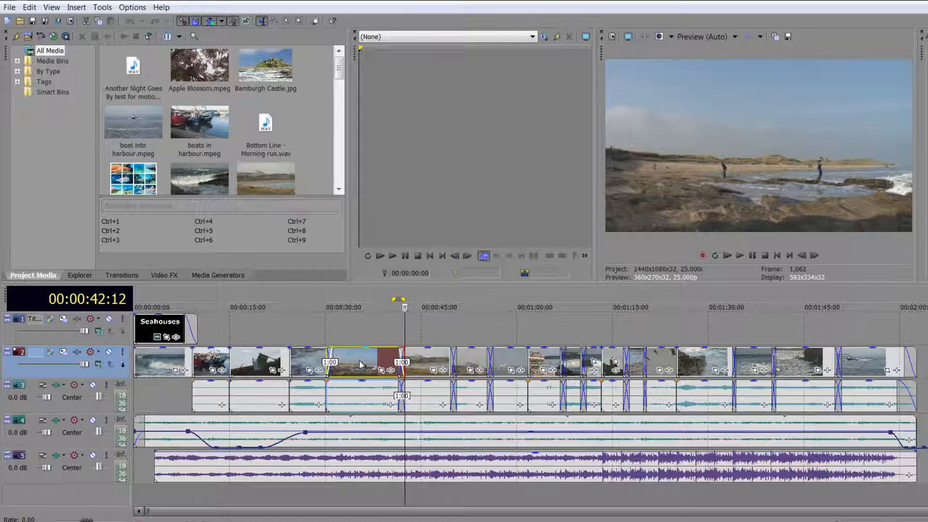
click(326, 307)
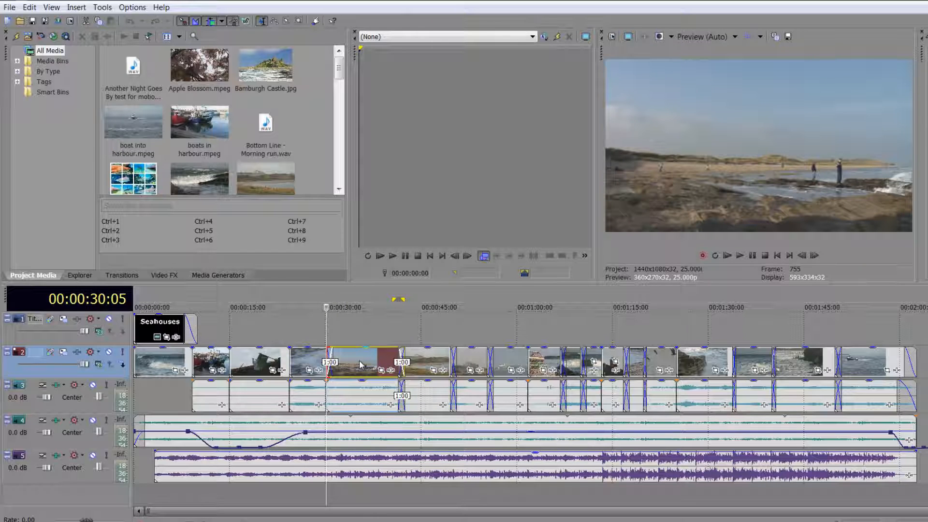
click(456, 308)
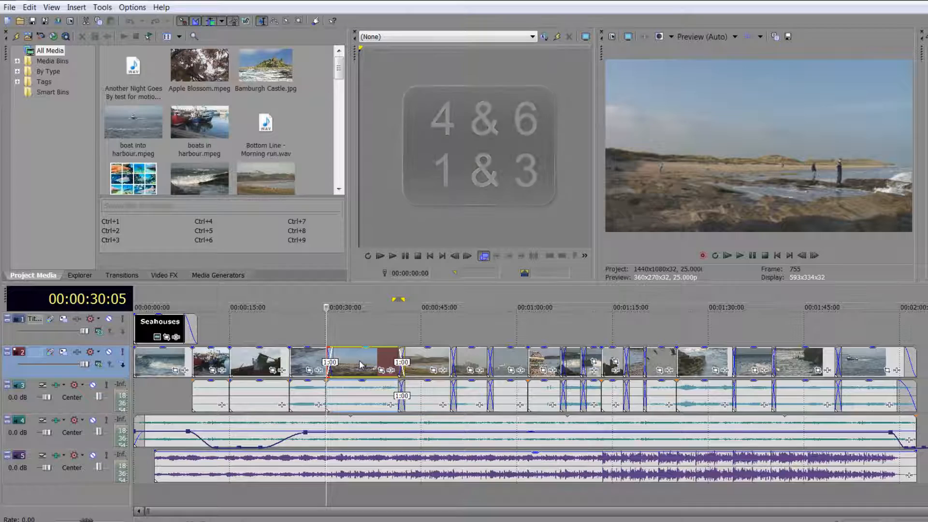
Step: Select the beach clip near 0:30 so its start edge can be trimmed by two frames
click(289, 307)
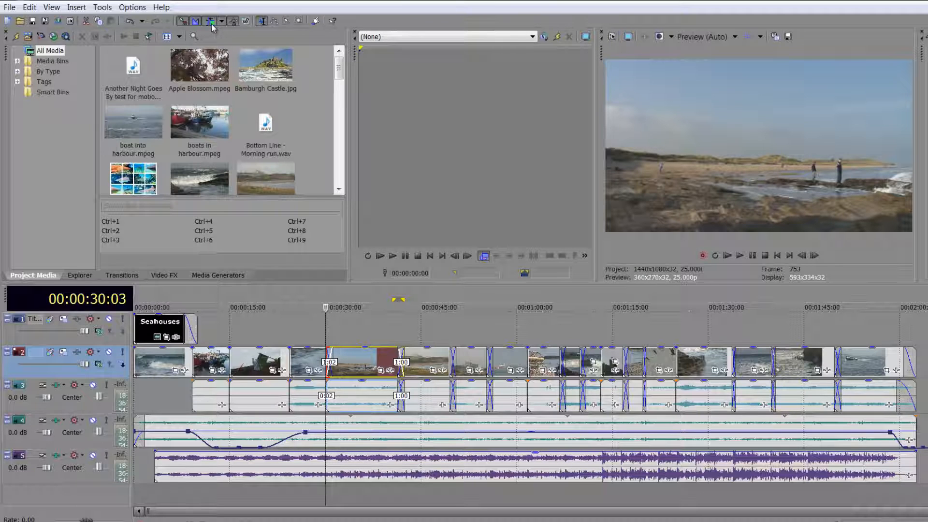
mouse_move(211, 21)
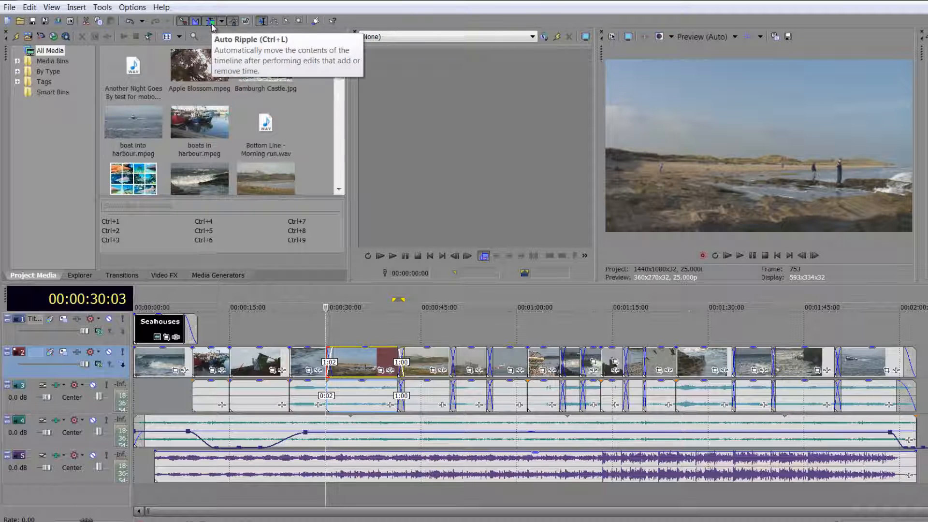
Step: Enable Auto Ripple from the toolbar dropdown so later clips shift with edits
click(223, 20)
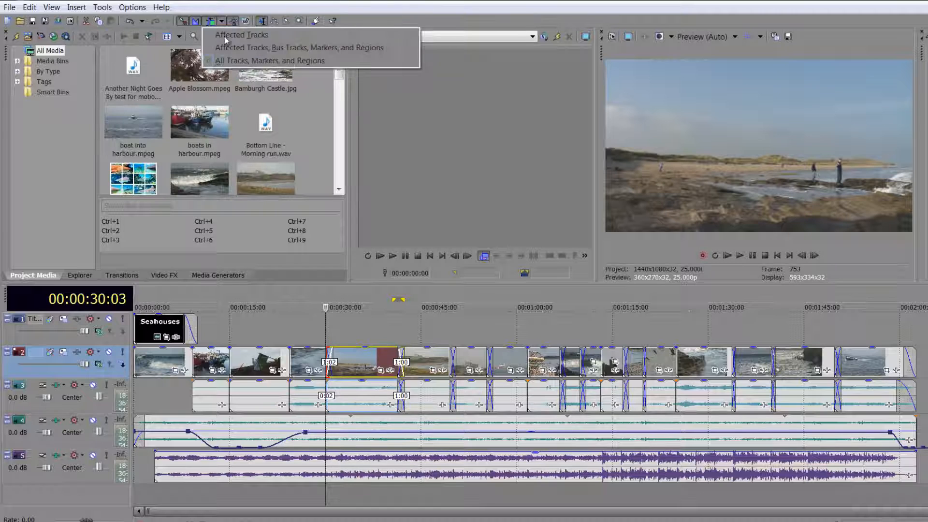
mouse_move(290, 61)
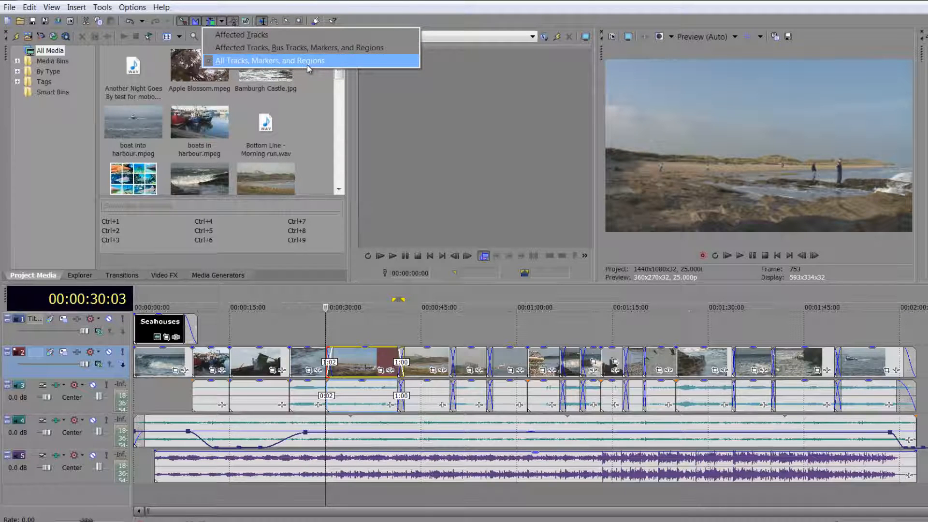
mouse_move(261, 34)
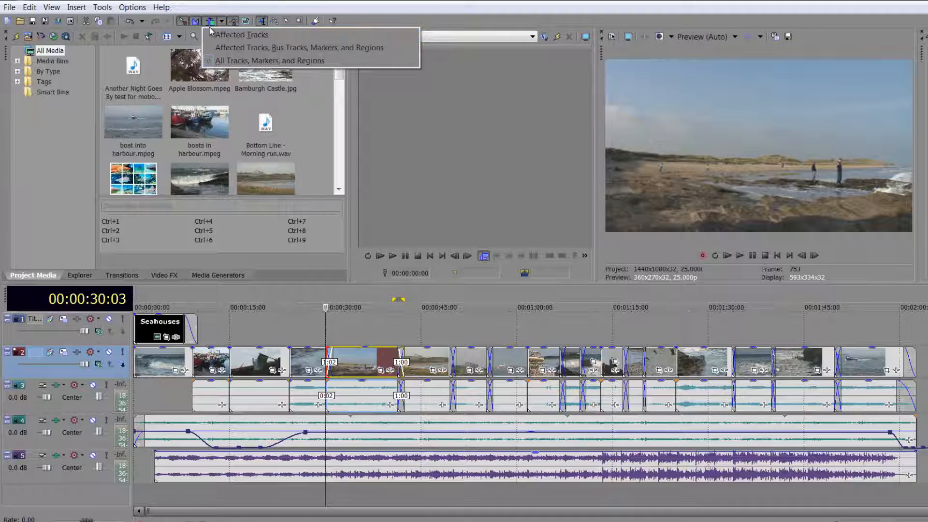
click(270, 61)
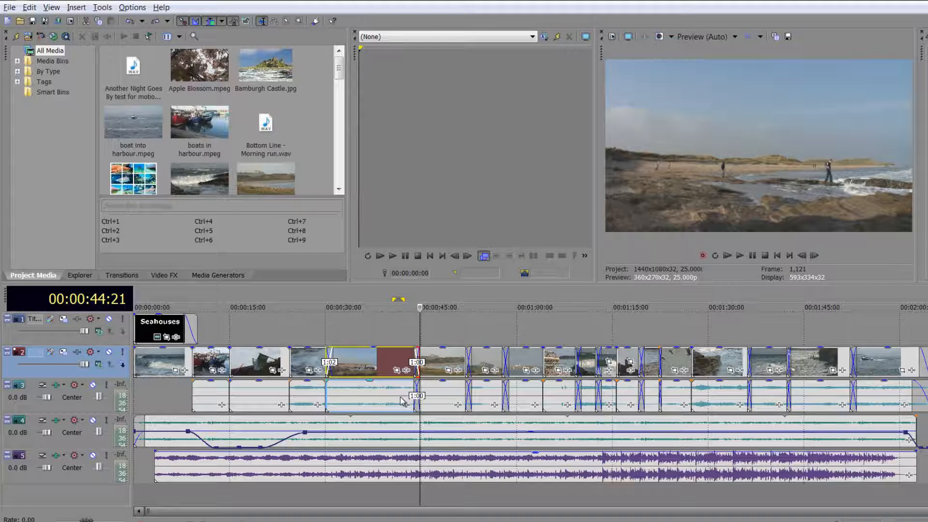
Step: Click the beach clip's end region on the timeline to extend it
click(325, 307)
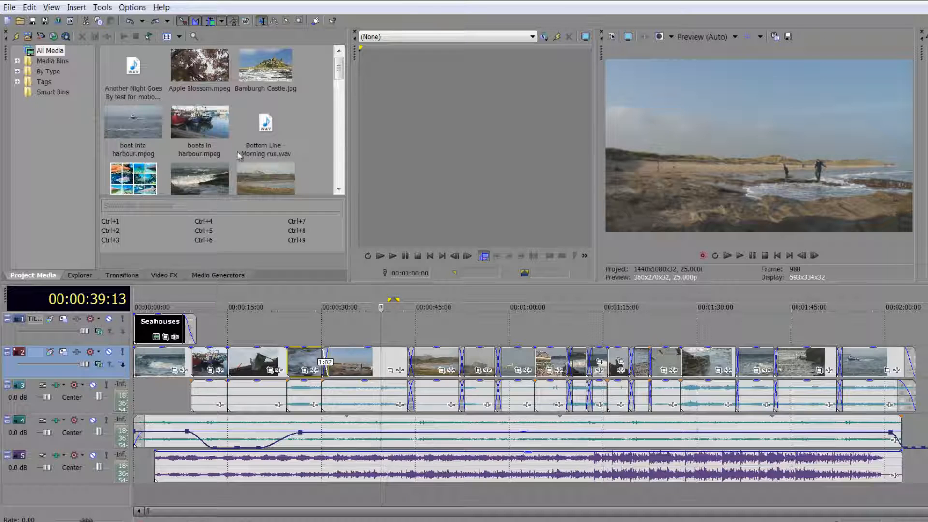
mouse_move(230, 92)
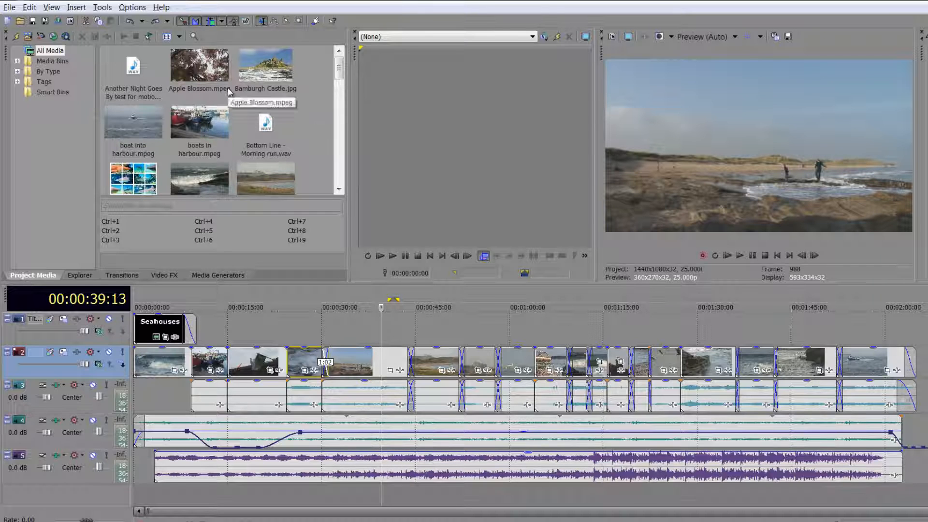
mouse_move(340, 364)
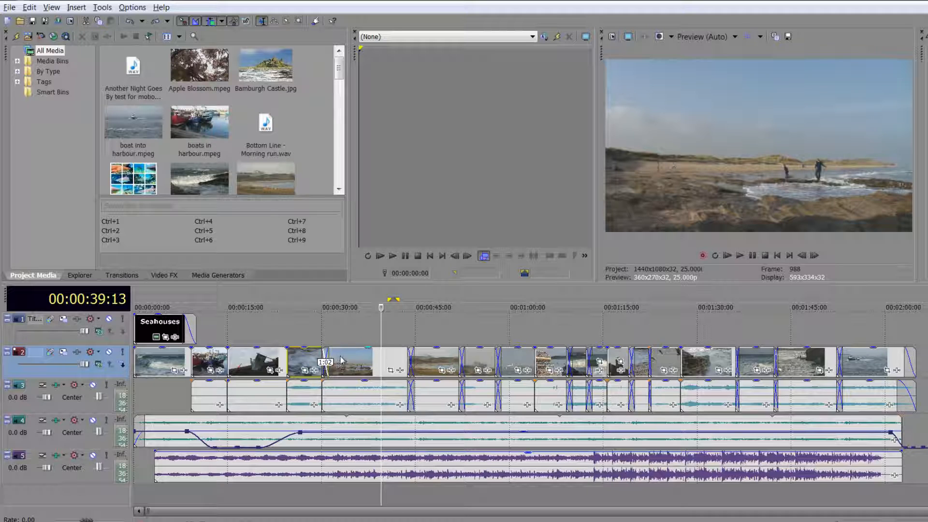
Step: Turn on Active Take Information in the View menu
click(51, 7)
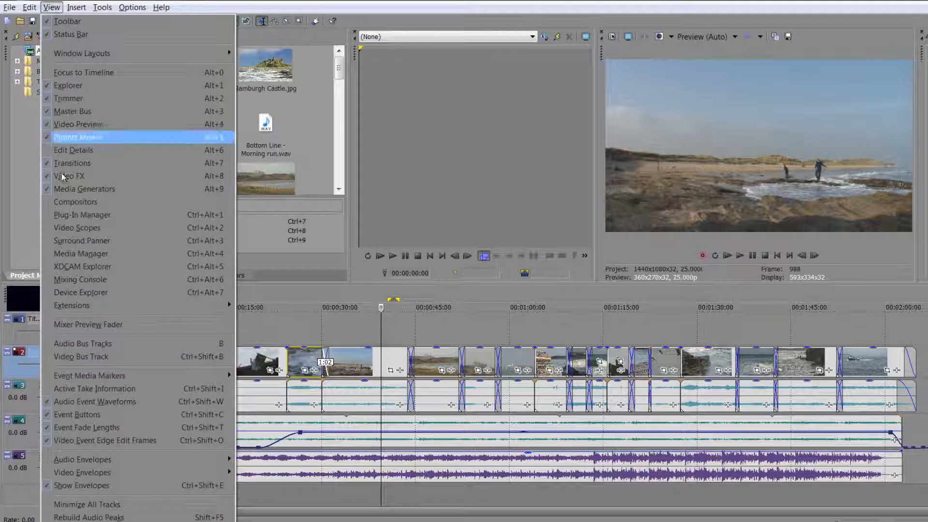
mouse_move(106, 389)
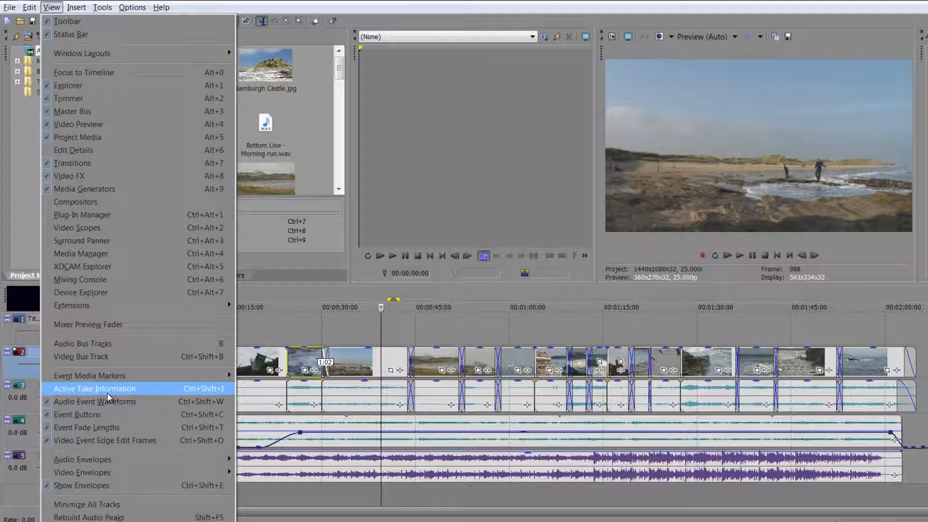
click(94, 388)
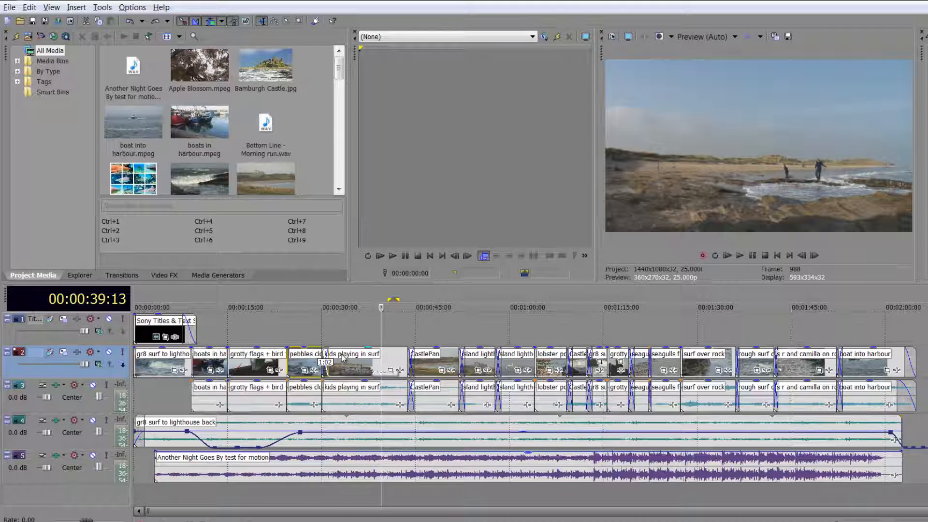
Step: Open Take > Choose Active for the 'kids playing in surf' clip
right_click(341, 355)
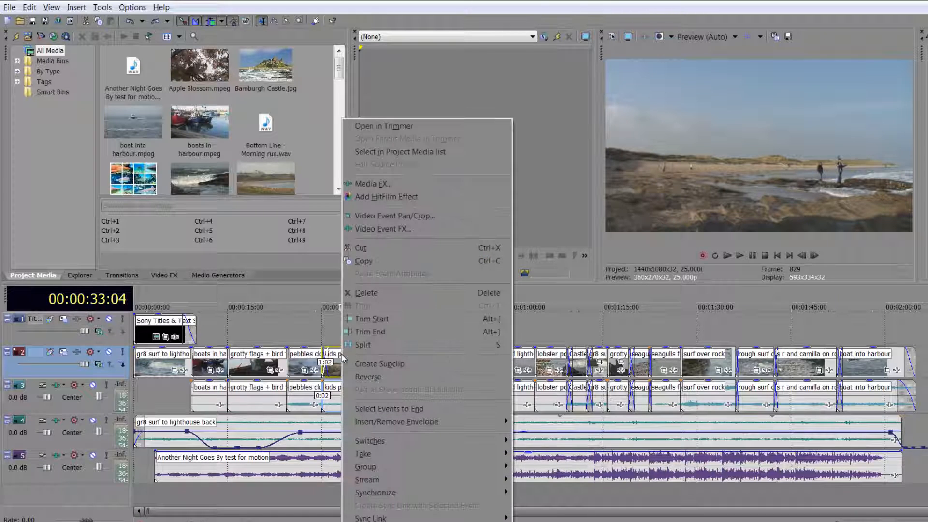
mouse_move(379, 463)
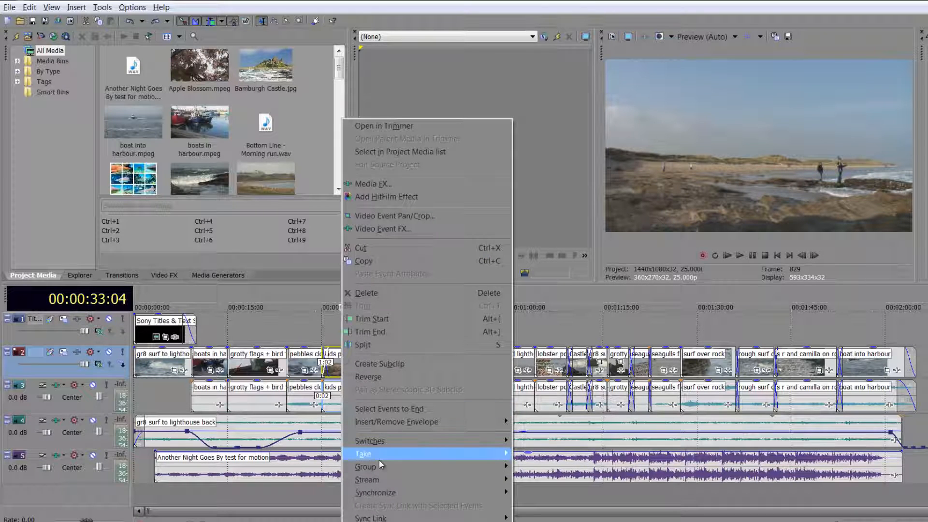
mouse_move(363, 453)
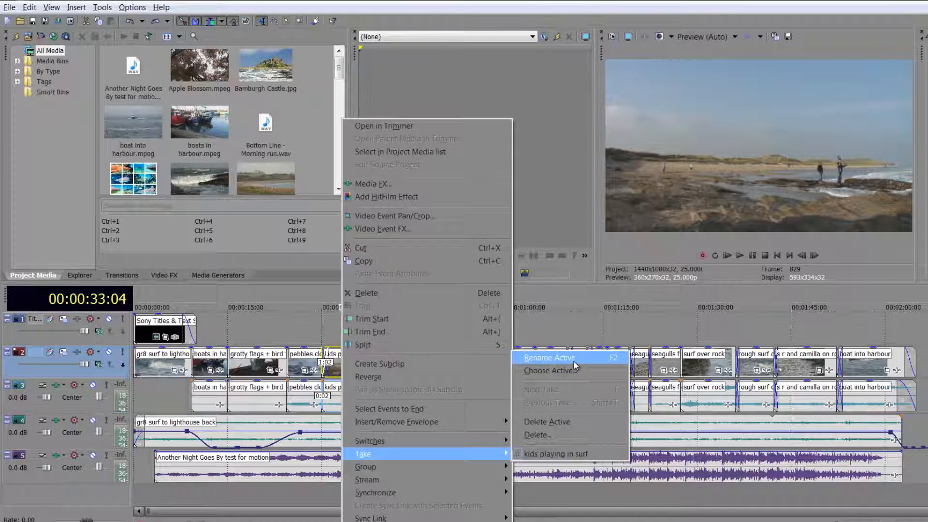
click(548, 358)
text(blah blah)
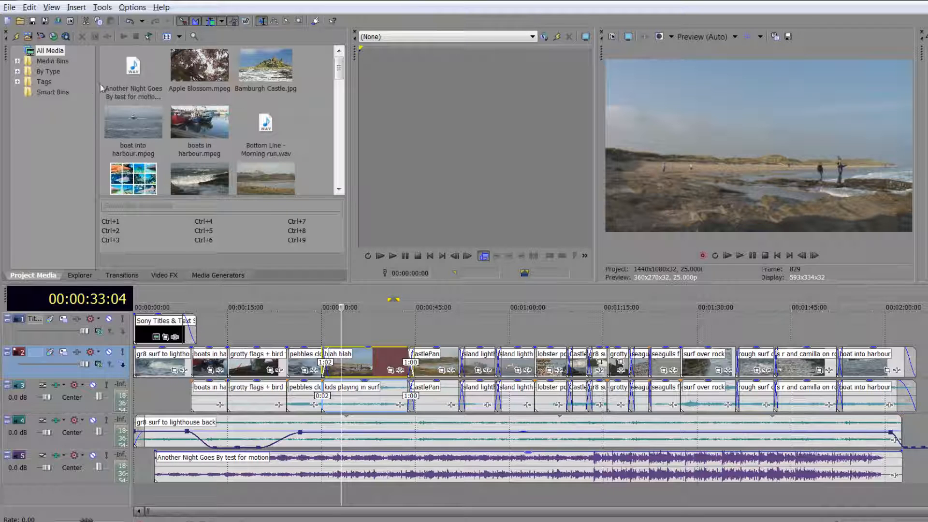
scroll(down, 3)
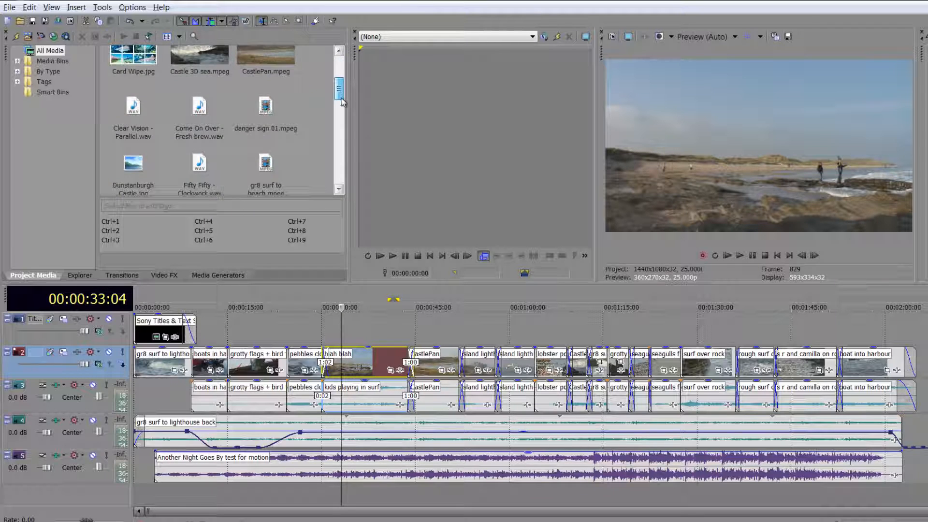
scroll(down, 3)
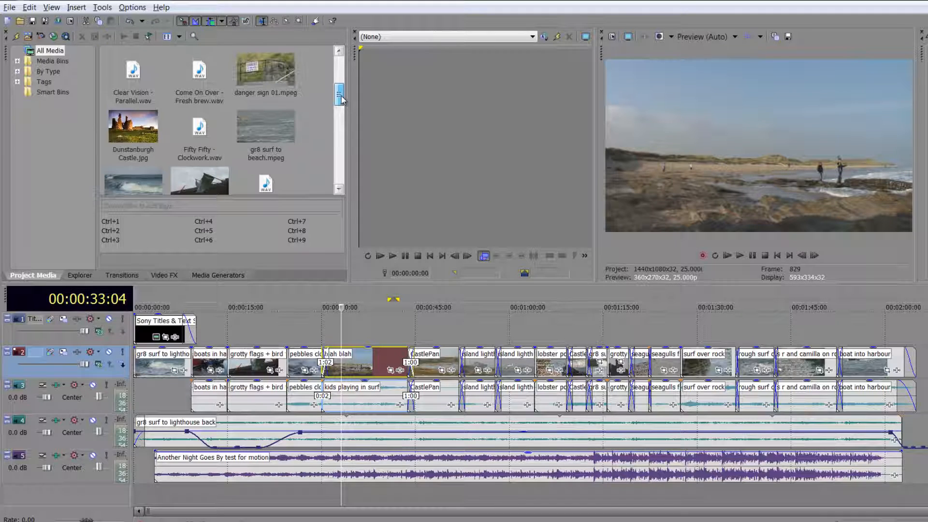
scroll(down, 3)
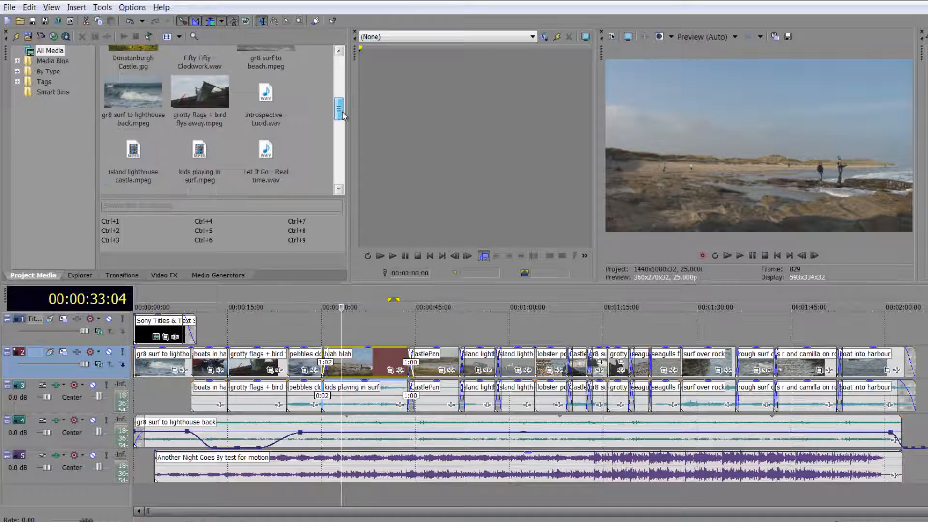
scroll(down, 3)
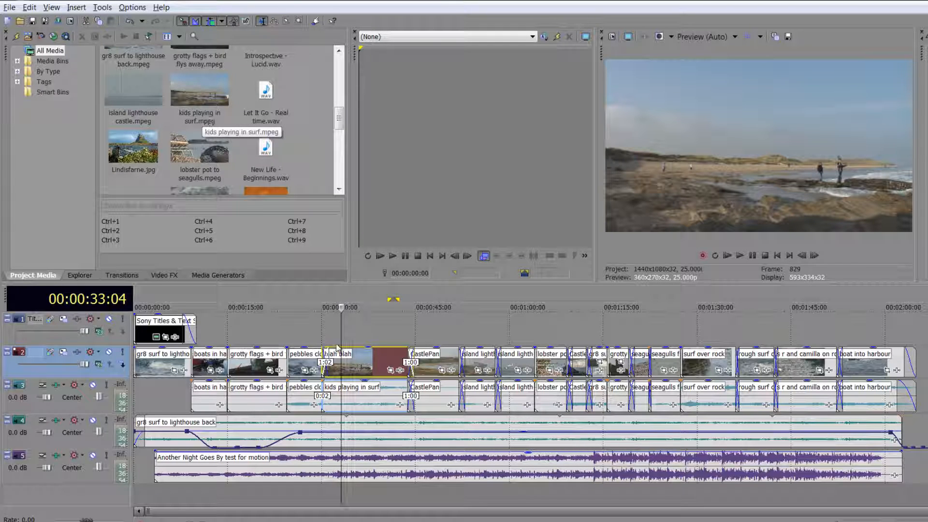
mouse_move(331, 393)
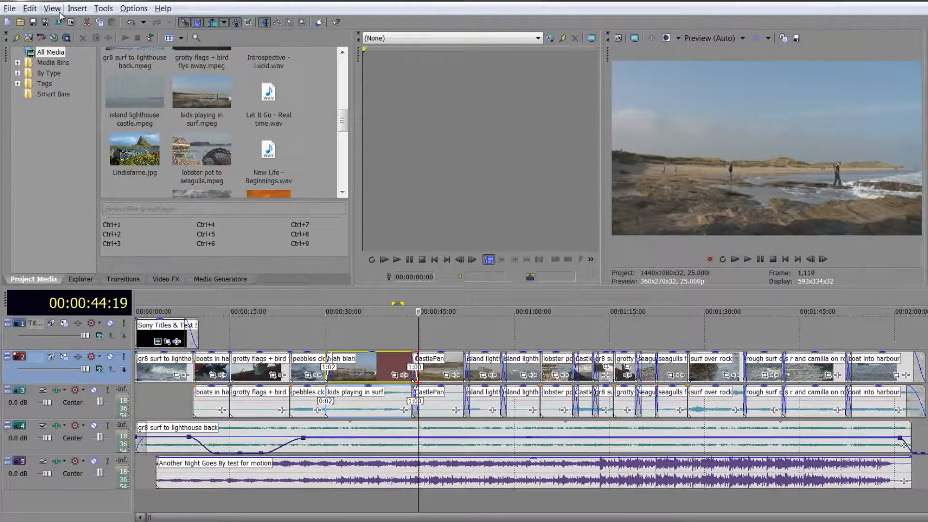
Step: Uncheck Active Take Information in the View menu
click(51, 9)
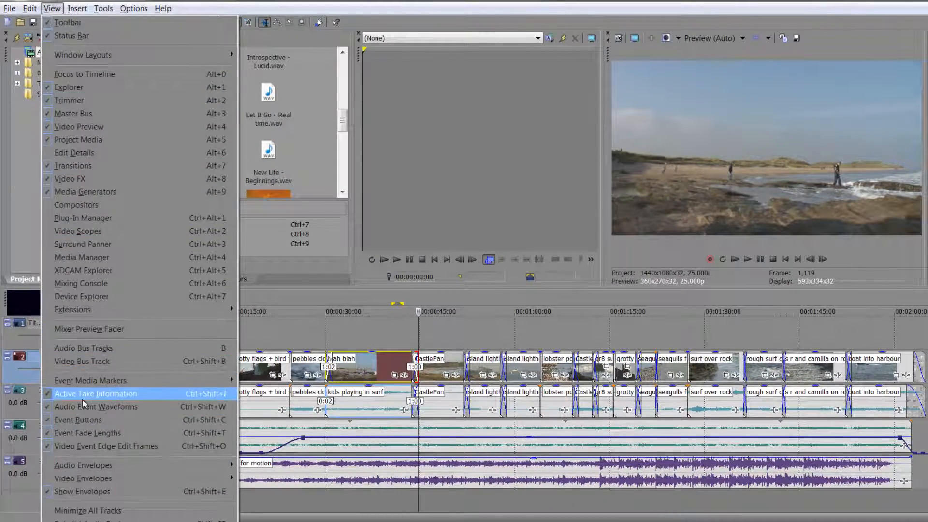
click(95, 393)
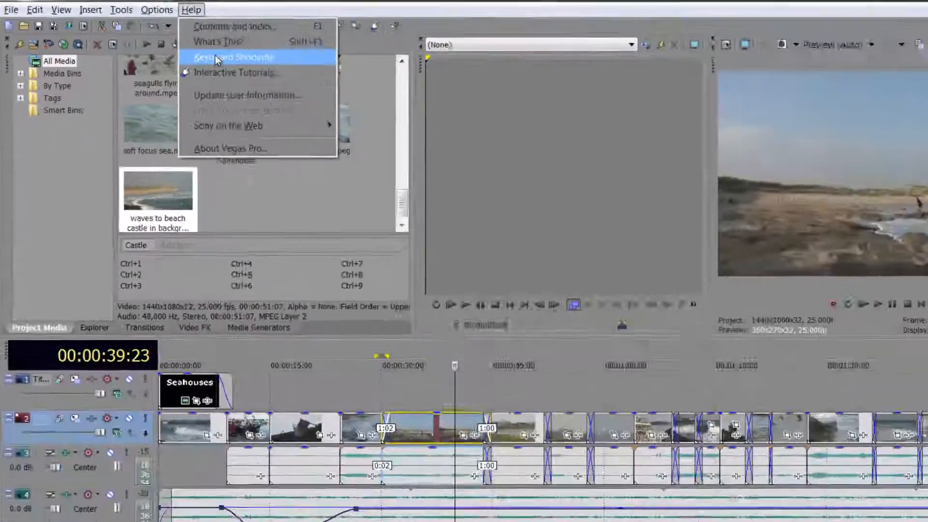
Step: Review the Help keyboard-shortcut table for event editing, then close the help window
click(234, 58)
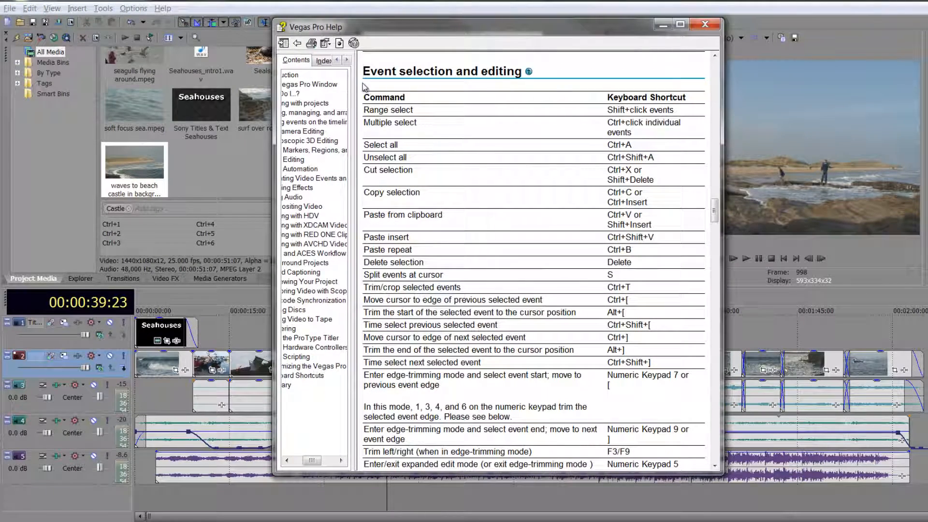
mouse_move(500, 88)
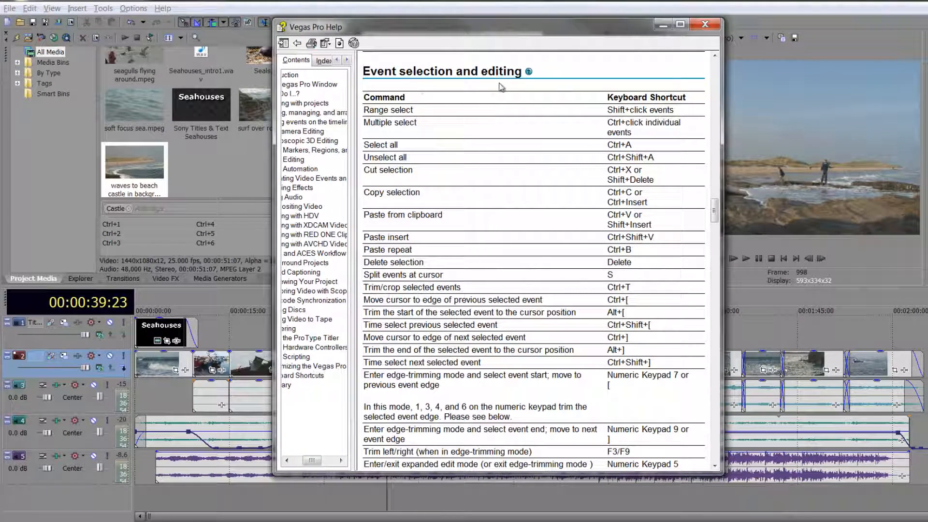
scroll(down, 3)
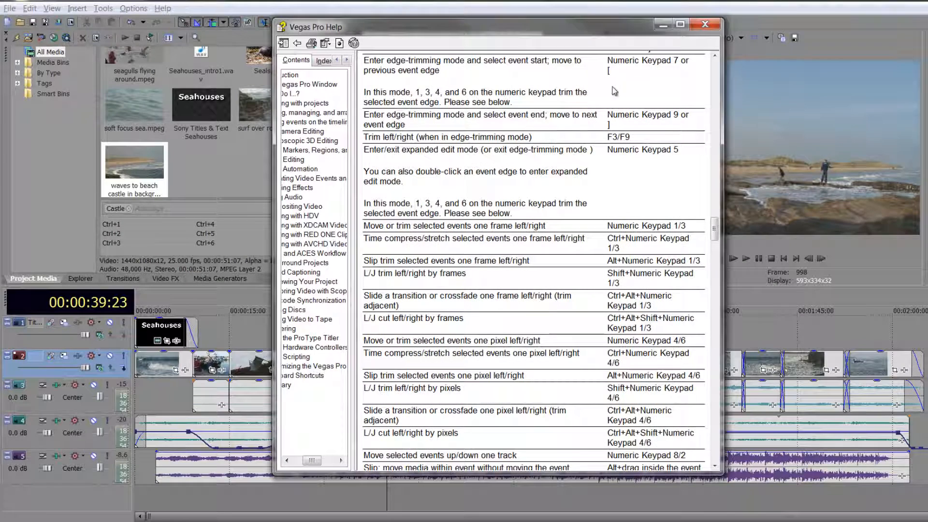
mouse_move(379, 74)
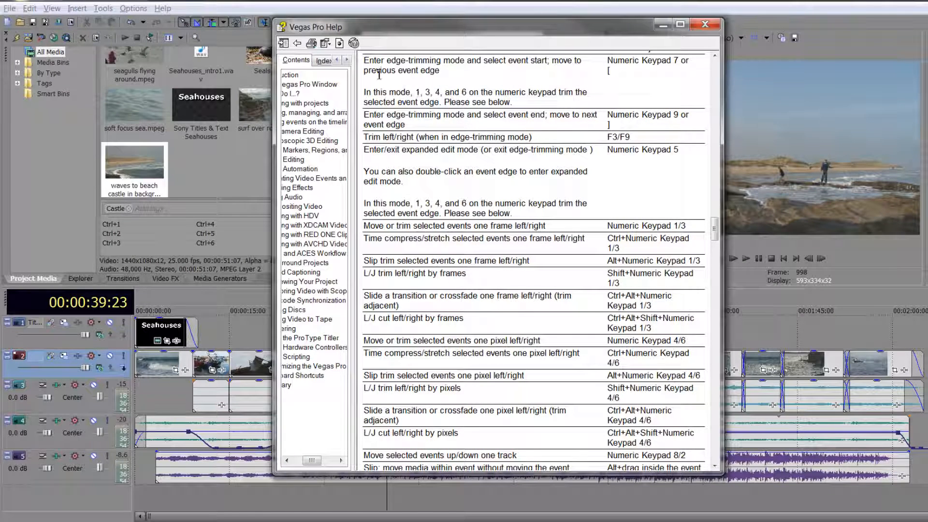
mouse_move(659, 72)
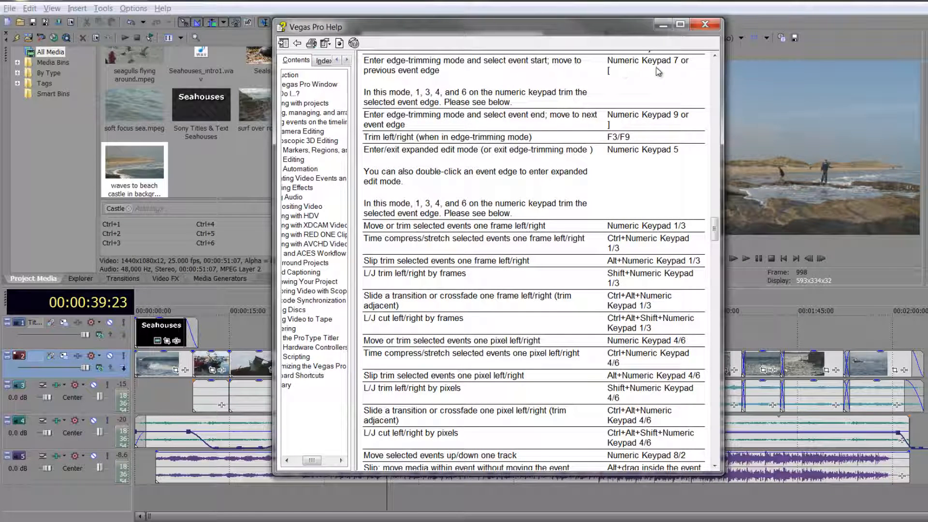
mouse_move(669, 71)
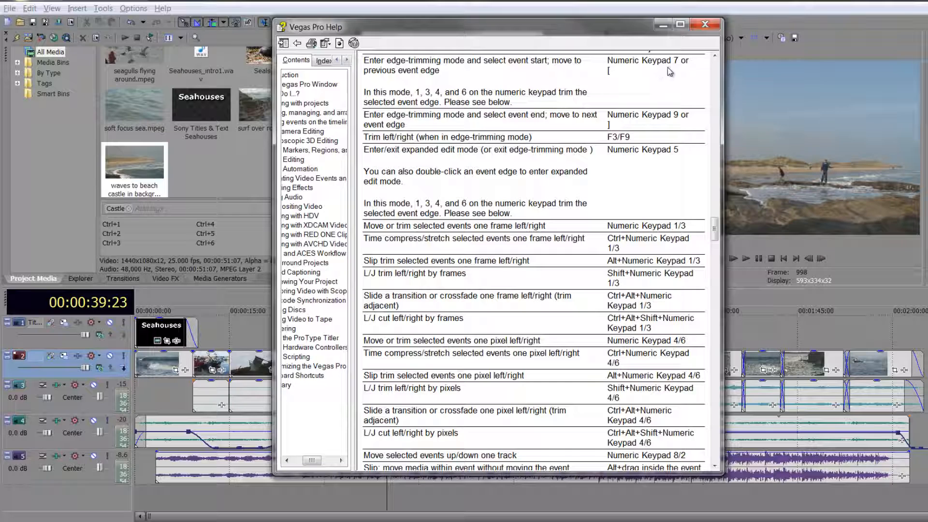
mouse_move(614, 77)
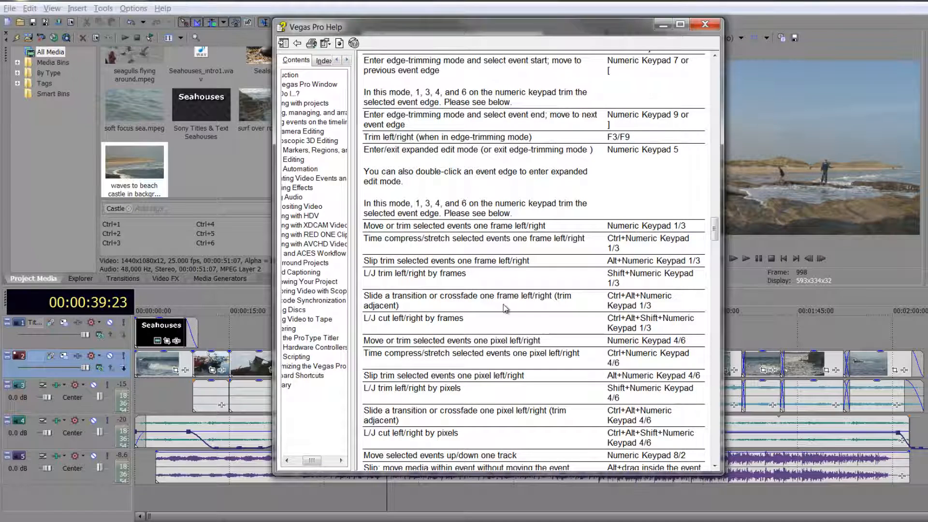
scroll(down, 3)
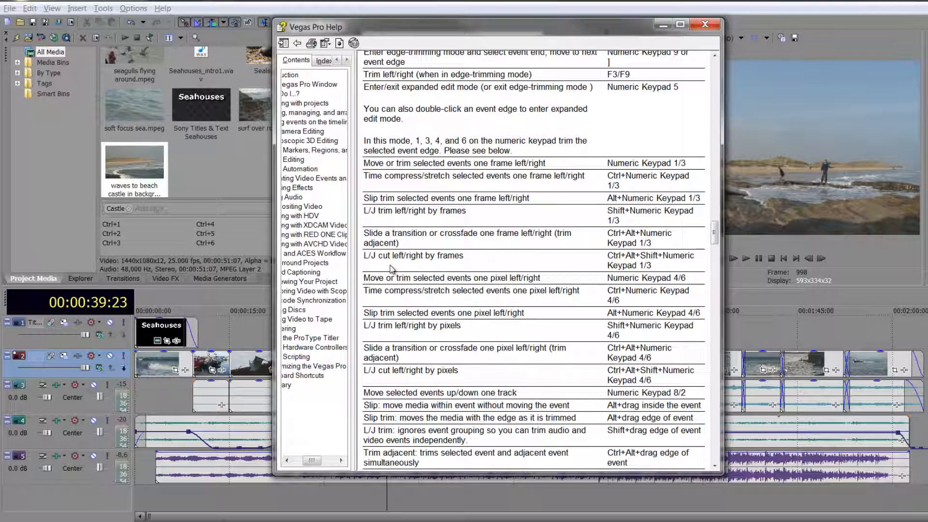
mouse_move(670, 313)
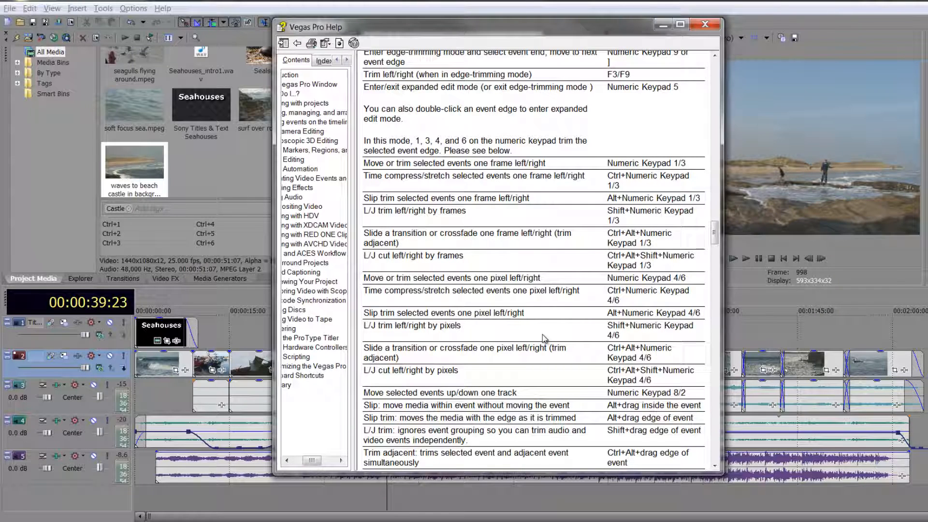
mouse_move(516, 370)
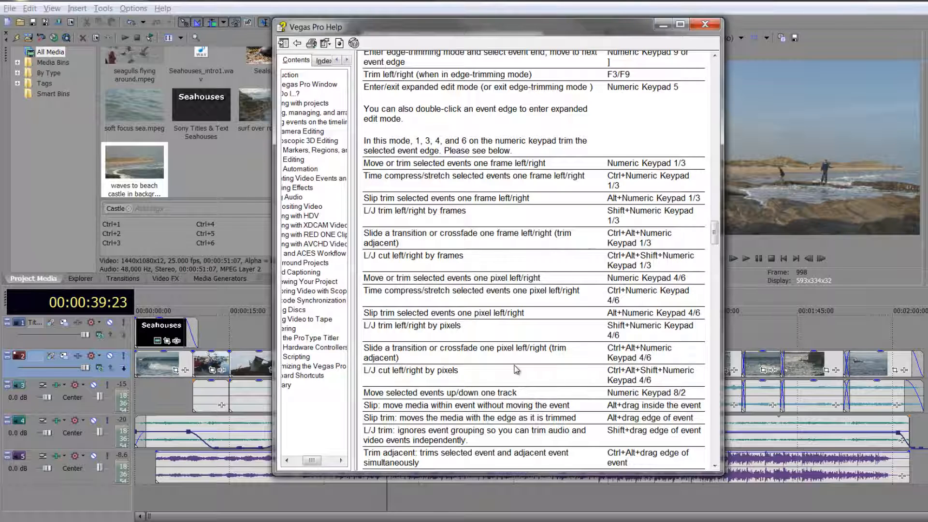
click(707, 25)
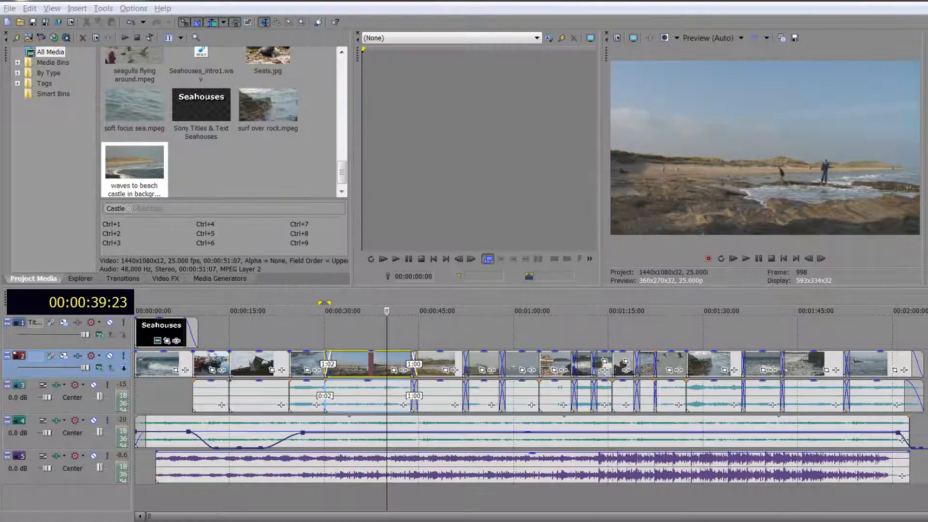